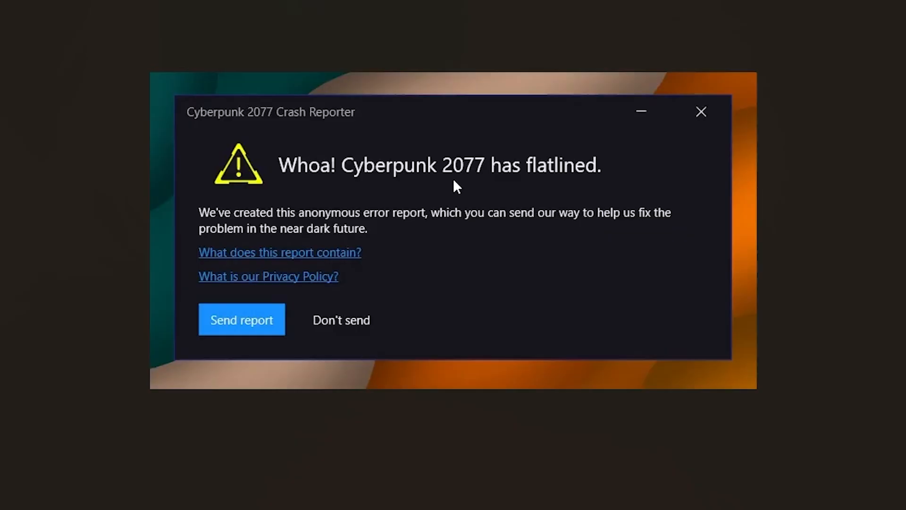
{"action": "mouse_move", "coordinate": [517, 397]}
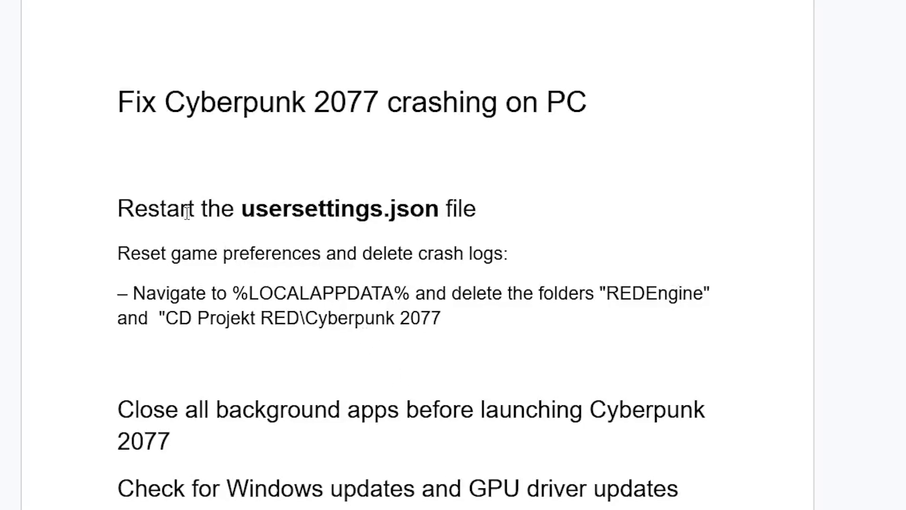
{"action": "mouse_move", "coordinate": [374, 219]}
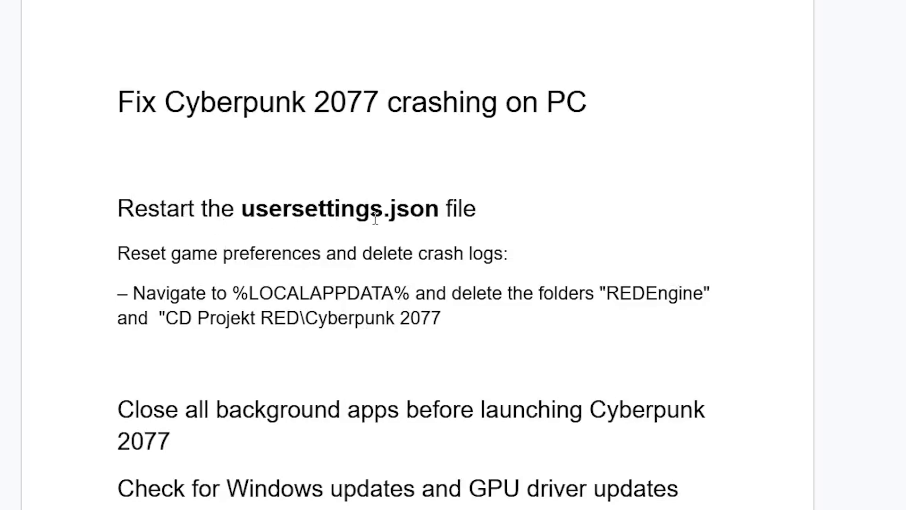
{"action": "mouse_move", "coordinate": [388, 215]}
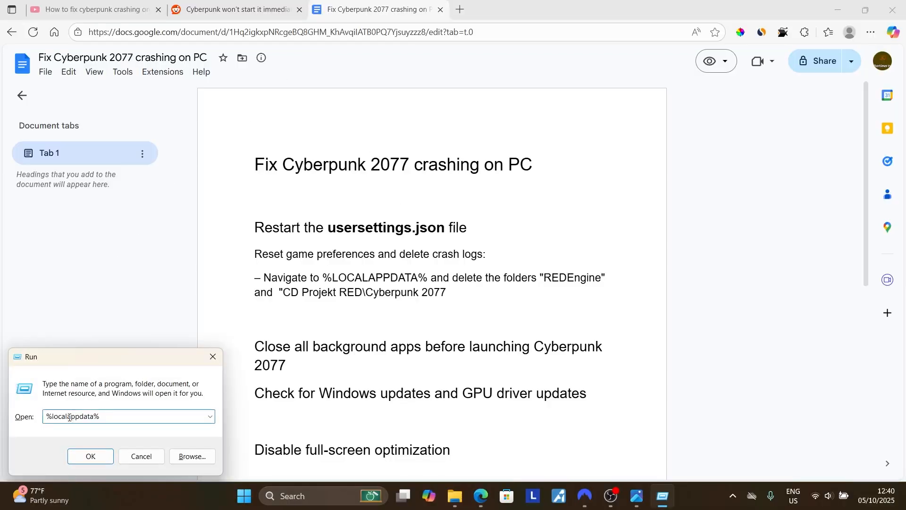
Run %appdata%, then move up to AppData and into the Local folder.
{"action": "type", "text": "%appdata%"}
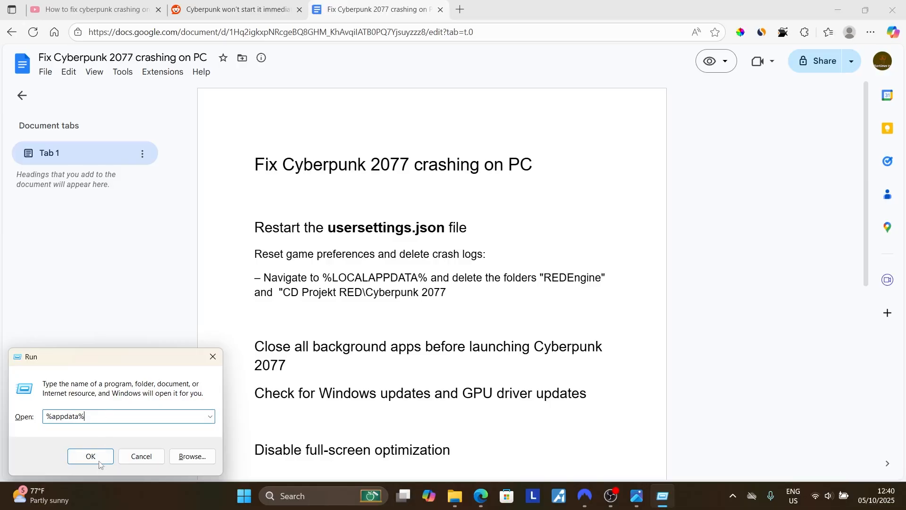
{"action": "left_click", "coordinate": [90, 457]}
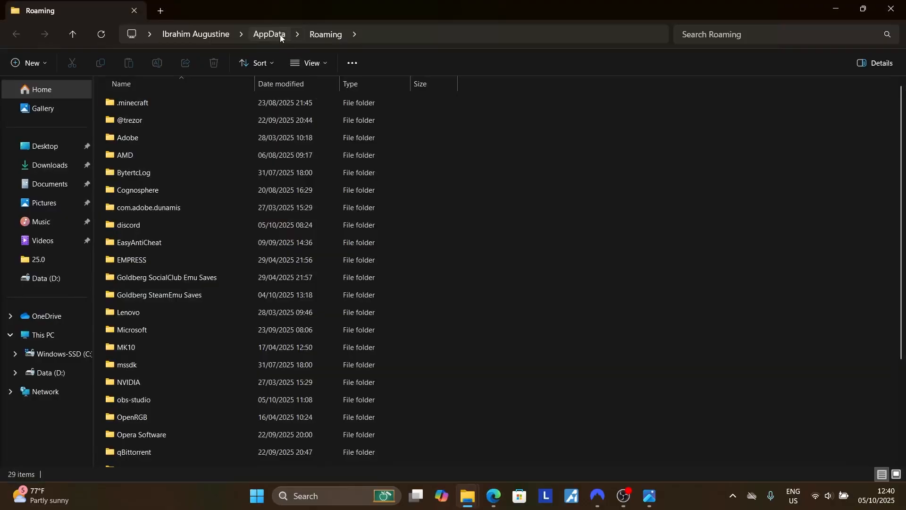
{"action": "left_click", "coordinate": [269, 34]}
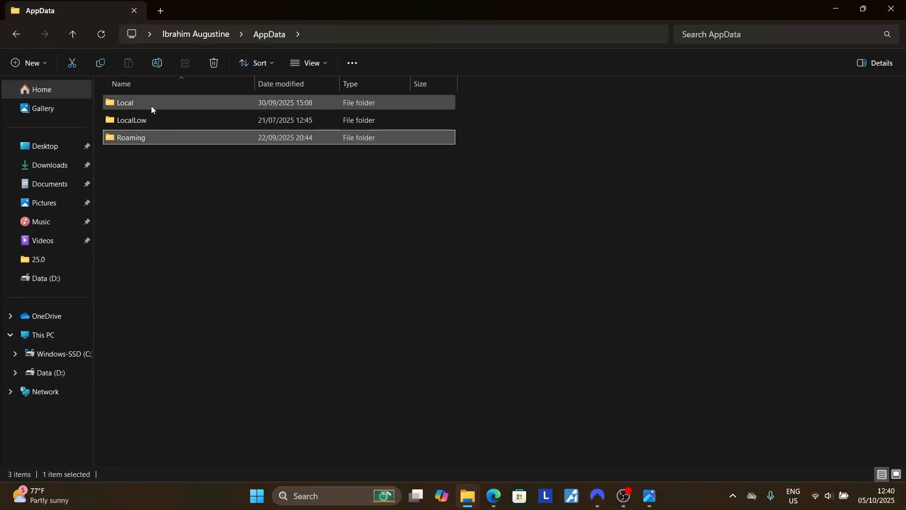
{"action": "double_click", "coordinate": [127, 102]}
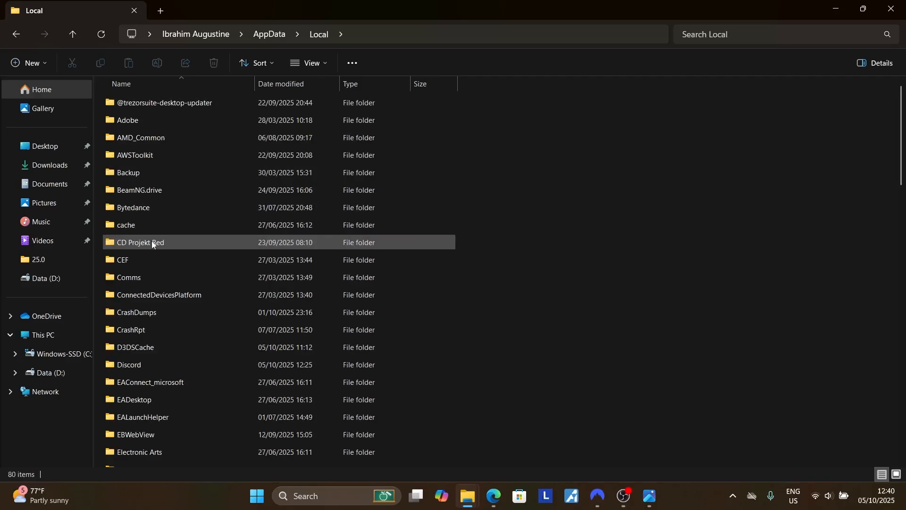
Enter CD Projekt Red > Cyberpunk 2077 and pick out the UserSettings file.
{"action": "double_click", "coordinate": [139, 242]}
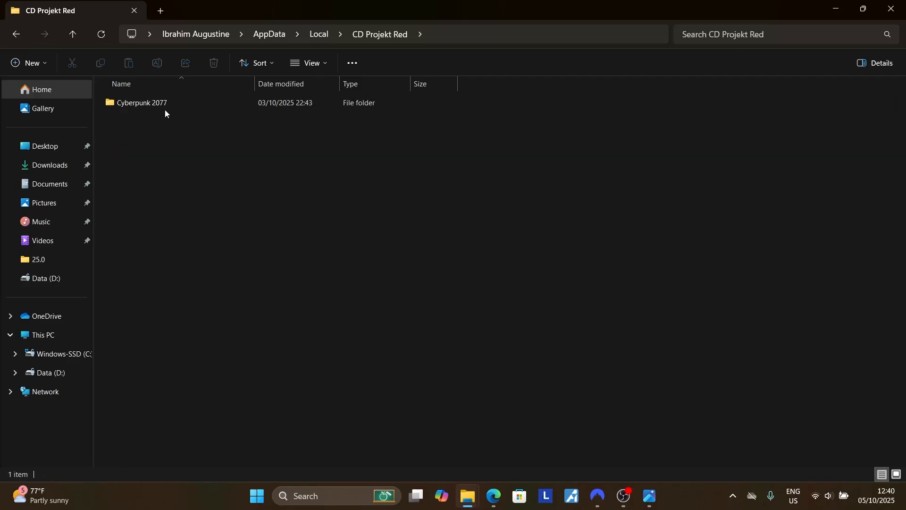
{"action": "double_click", "coordinate": [141, 102]}
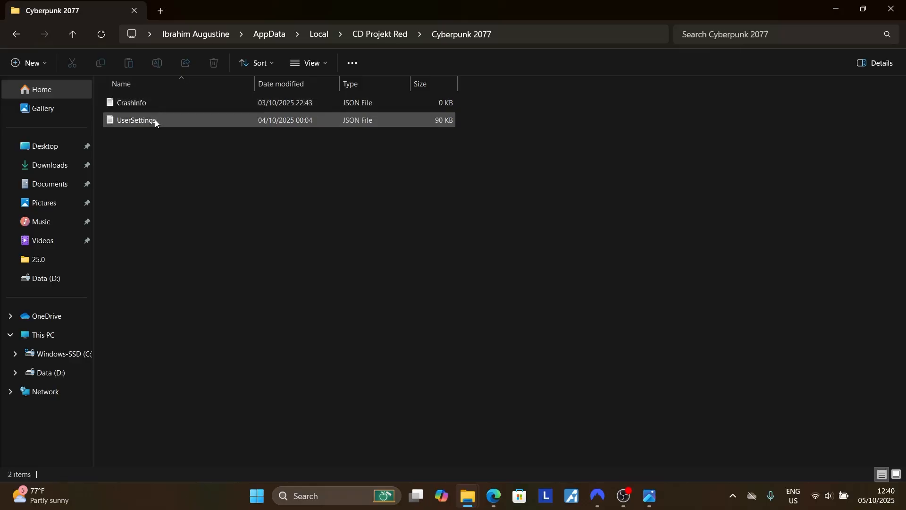
{"action": "mouse_move", "coordinate": [166, 123]}
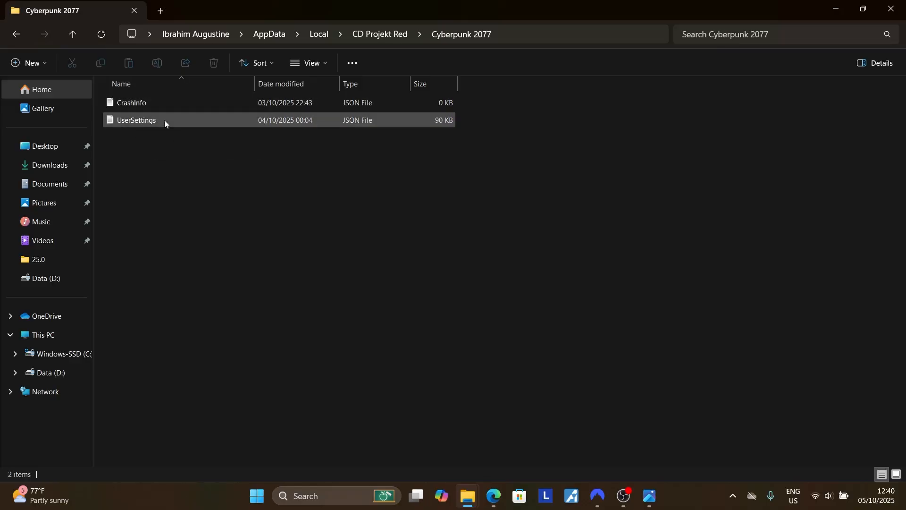
{"action": "left_click", "coordinate": [136, 120]}
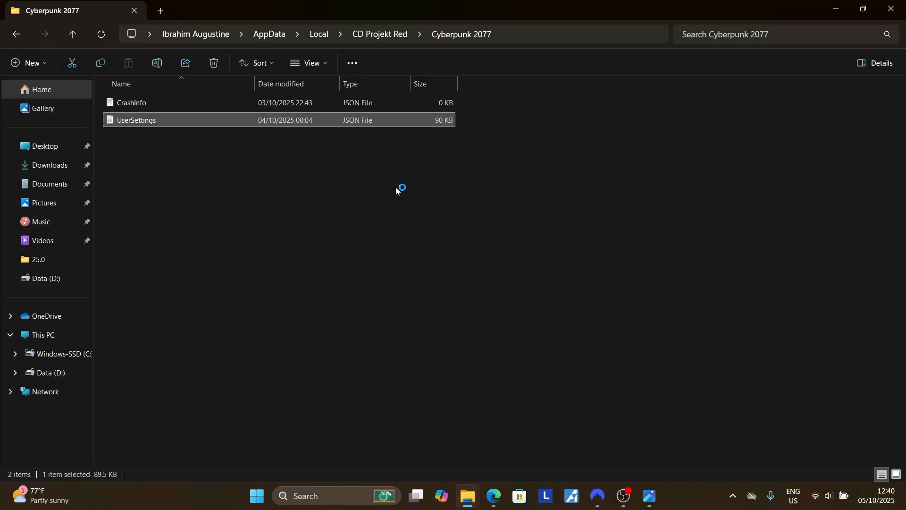
Open UserSettings.json in Notepad and select its entire contents for clearing.
{"action": "double_click", "coordinate": [136, 120]}
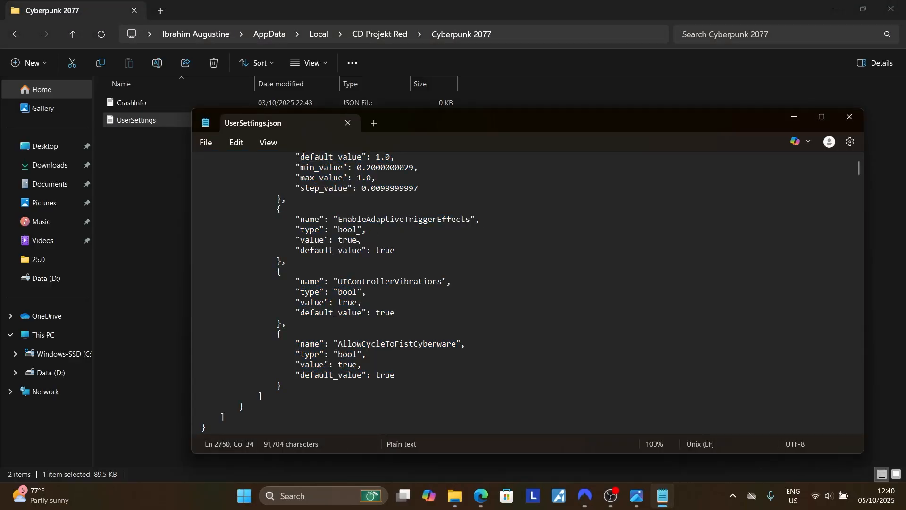
{"action": "key", "text": "ctrl+a"}
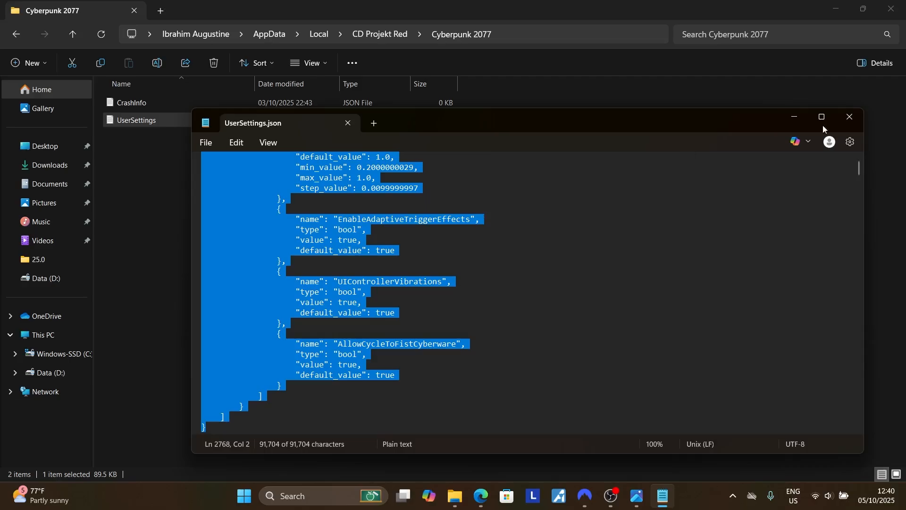
{"action": "left_click", "coordinate": [850, 117]}
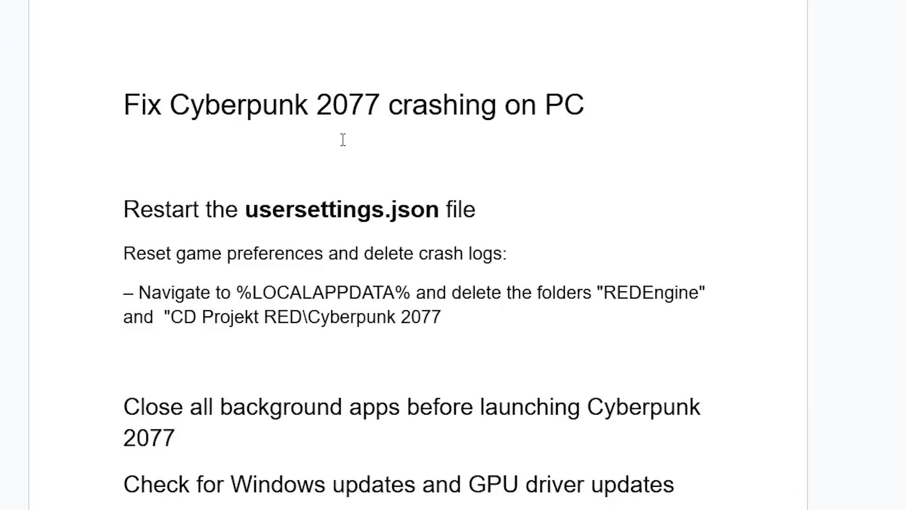
{"action": "mouse_move", "coordinate": [388, 106]}
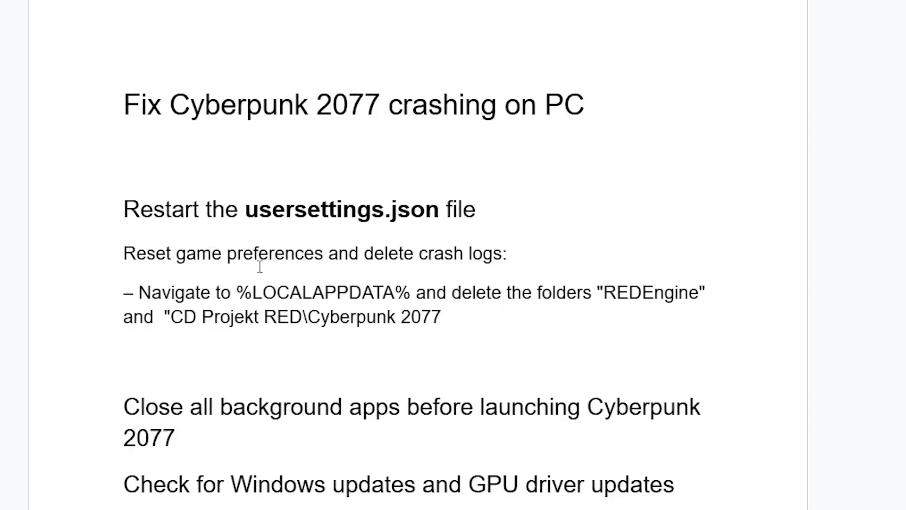
{"action": "mouse_move", "coordinate": [241, 285]}
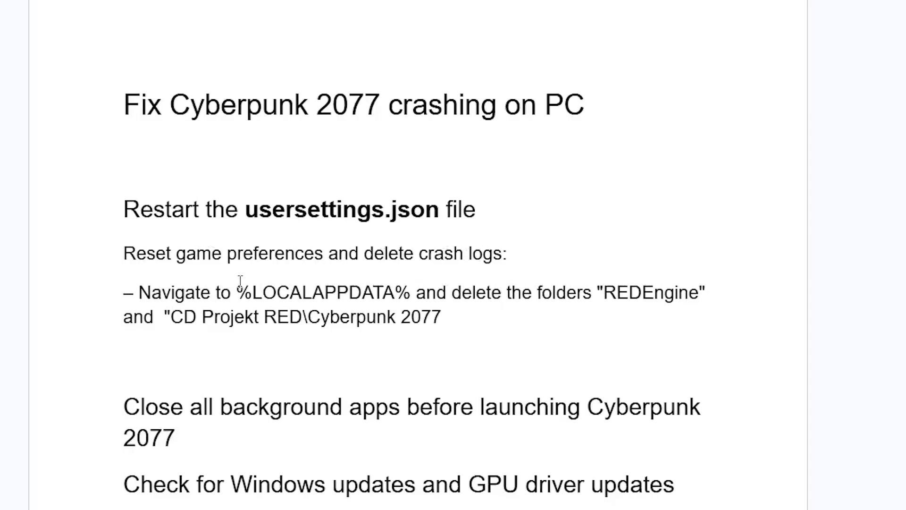
{"action": "mouse_move", "coordinate": [293, 287]}
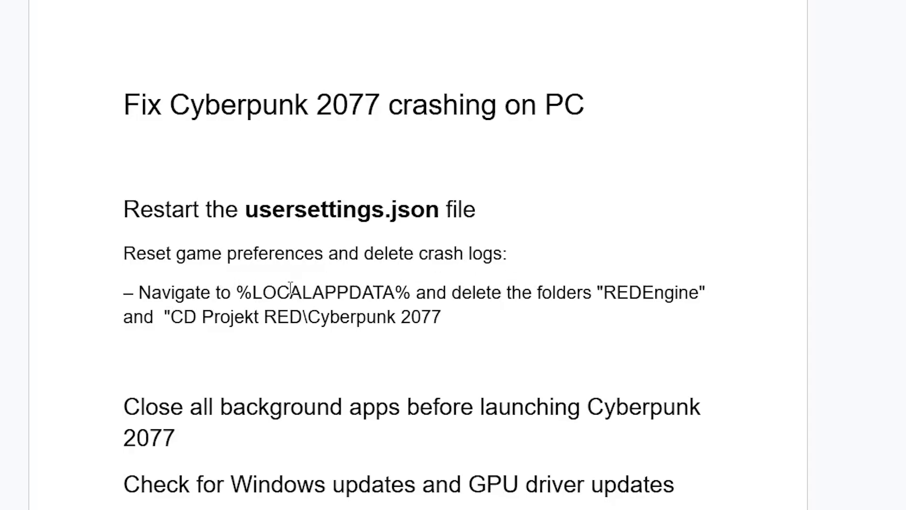
{"action": "mouse_move", "coordinate": [661, 292]}
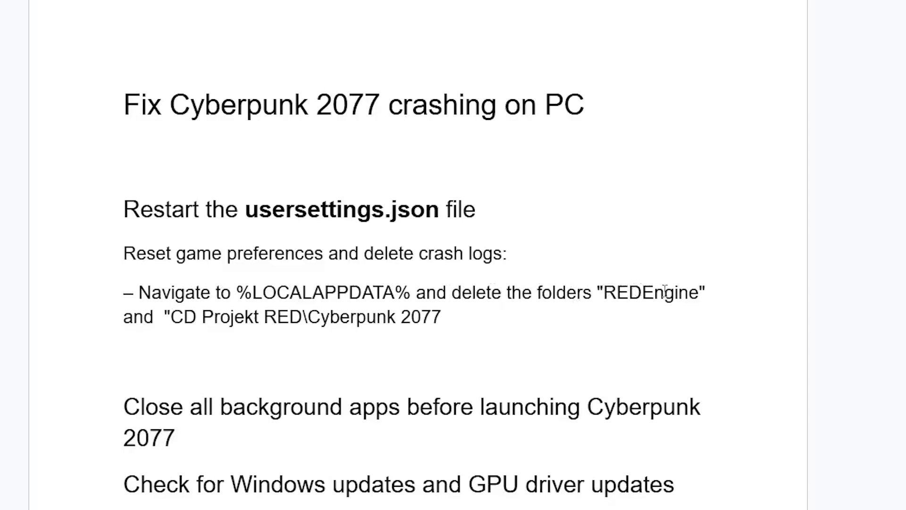
{"action": "mouse_move", "coordinate": [323, 291]}
{"action": "type", "text": "%localappdata%"}
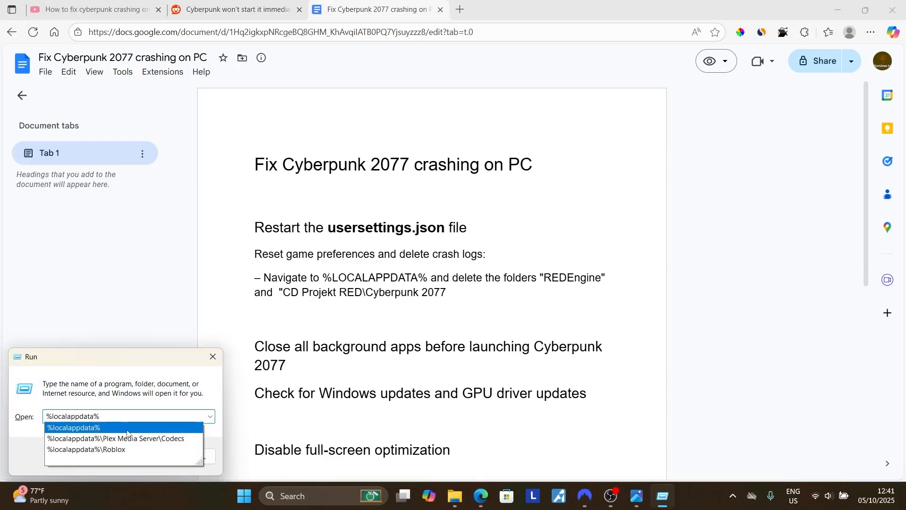
Browse %localappdata% and bring up folder options for CD Projekt Red and REDEngine.
{"action": "left_click", "coordinate": [73, 428]}
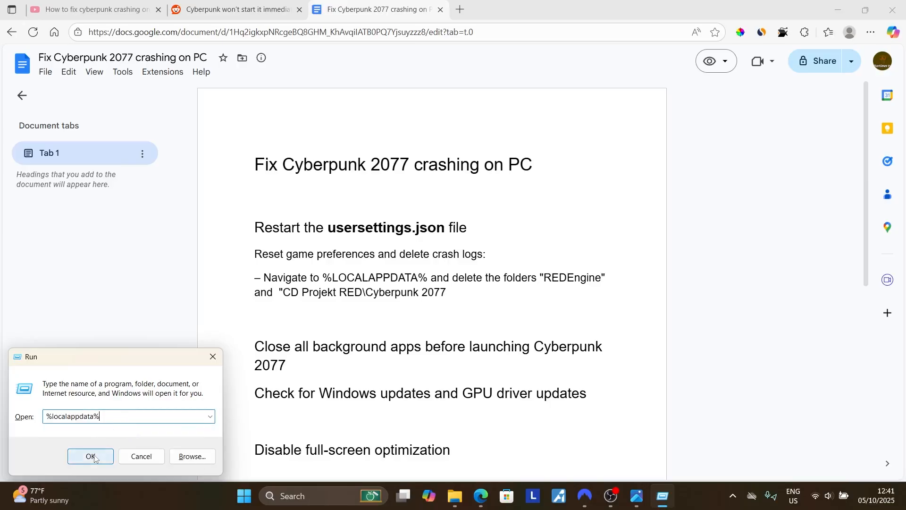
{"action": "left_click", "coordinate": [90, 456]}
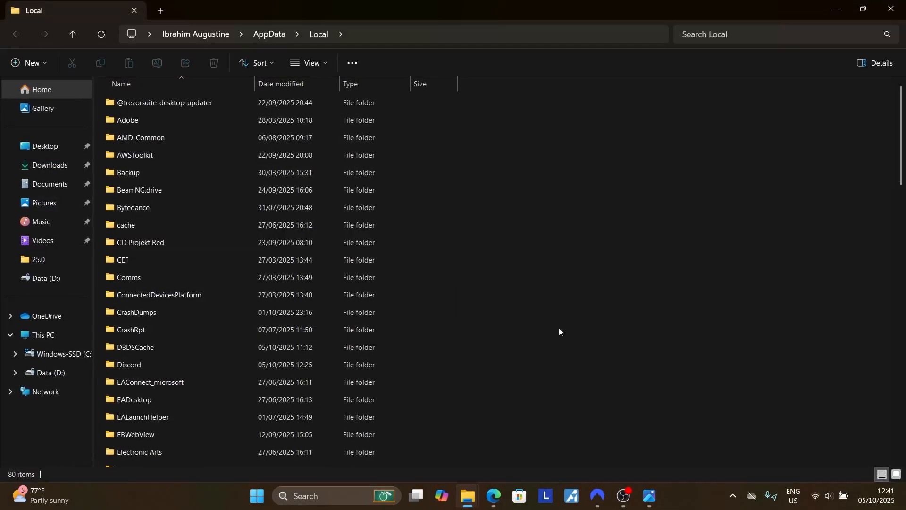
{"action": "mouse_move", "coordinate": [378, 199]}
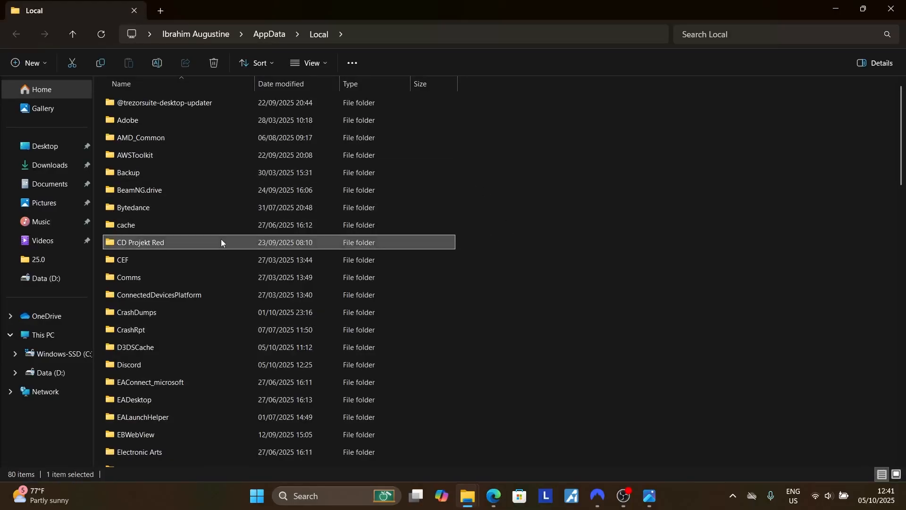
{"action": "right_click", "coordinate": [222, 242]}
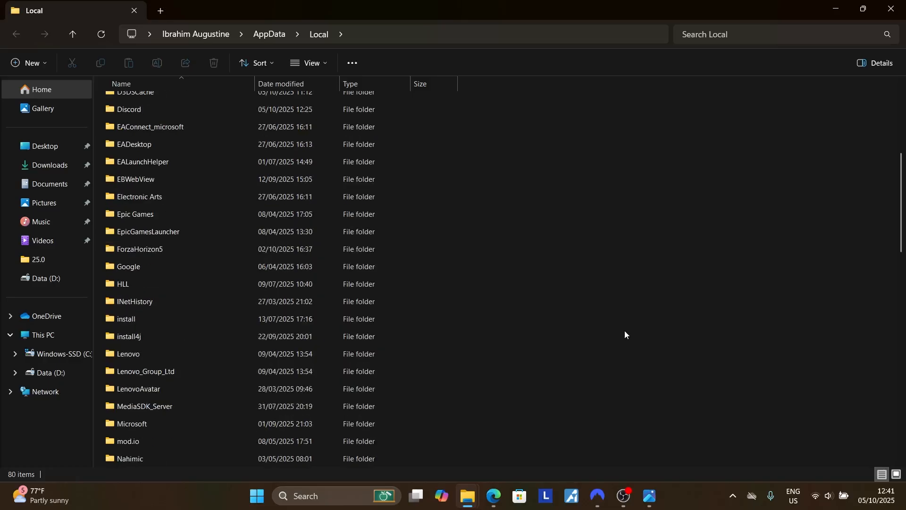
{"action": "scroll", "scroll_direction": "down", "scroll_amount": 3}
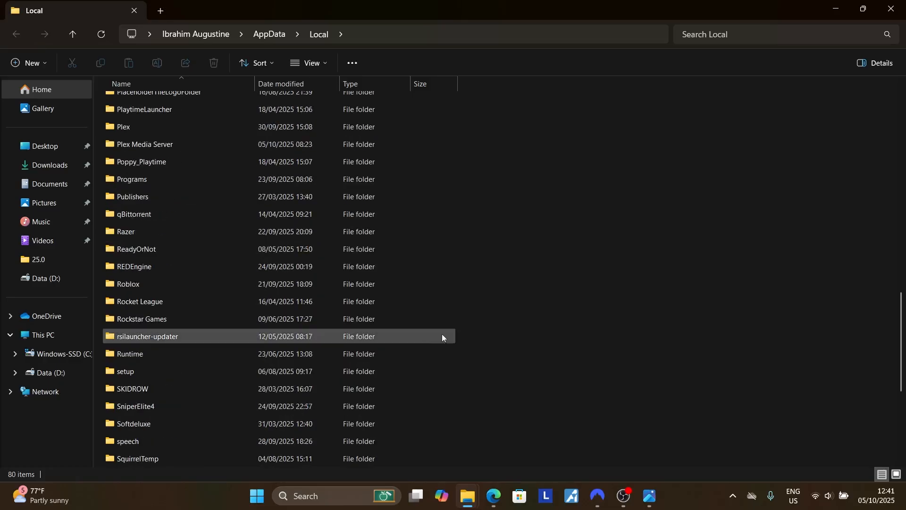
{"action": "mouse_move", "coordinate": [208, 314]}
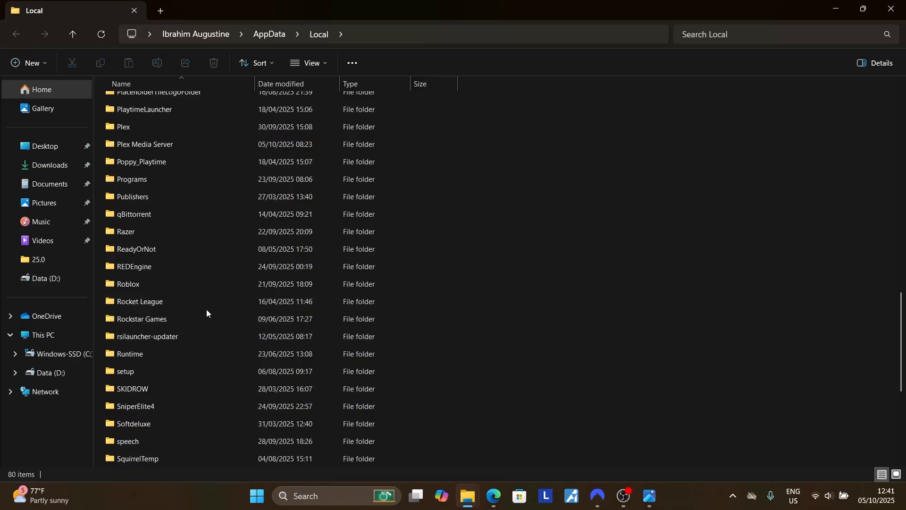
{"action": "mouse_move", "coordinate": [185, 364]}
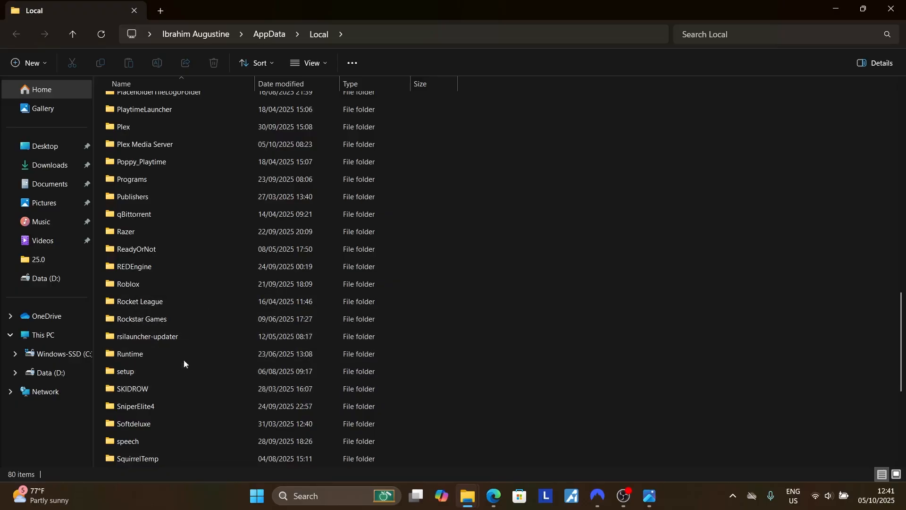
{"action": "right_click", "coordinate": [134, 266]}
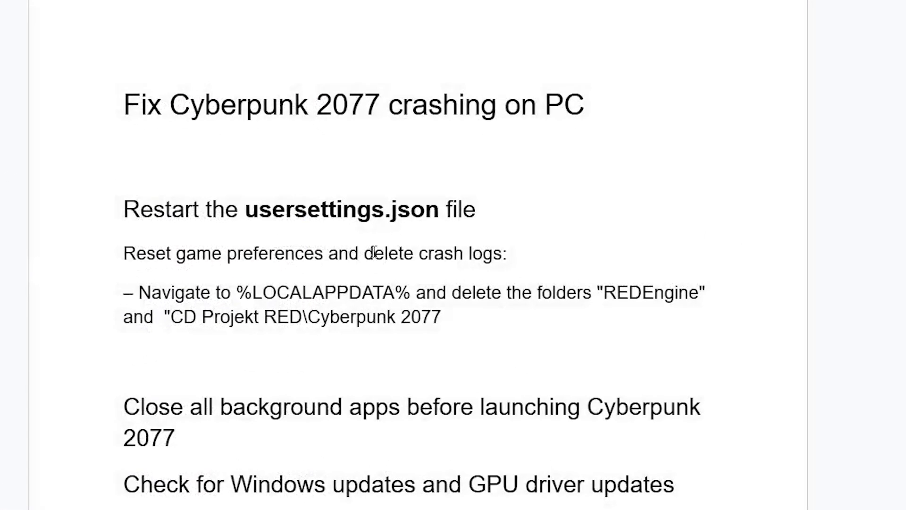
{"action": "mouse_move", "coordinate": [486, 260]}
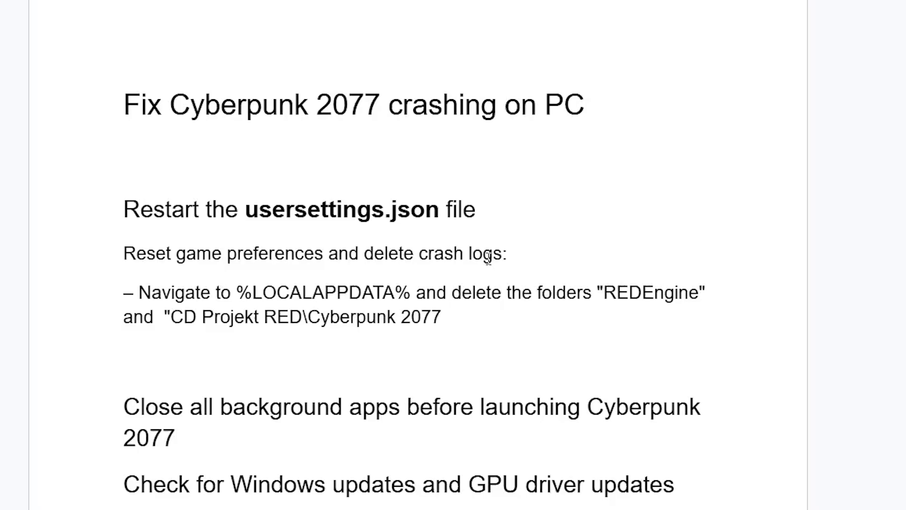
{"action": "mouse_move", "coordinate": [285, 345]}
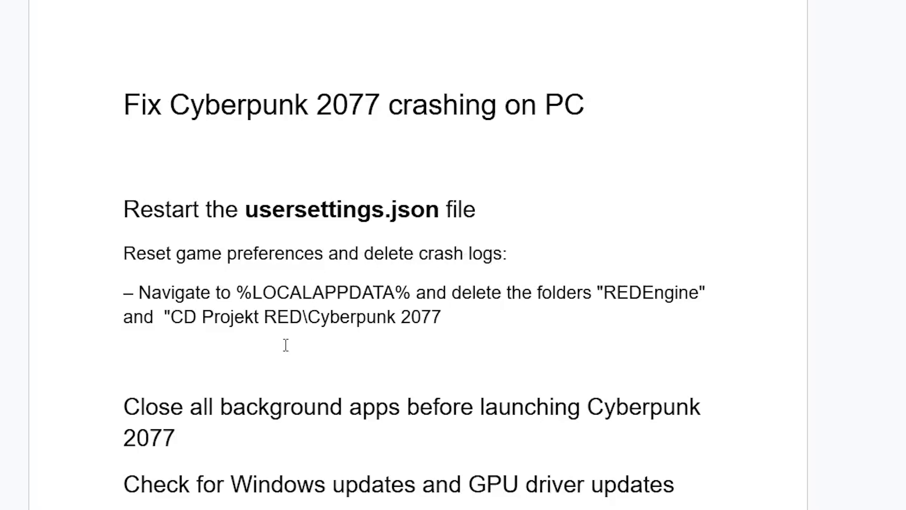
{"action": "scroll", "scroll_direction": "down", "scroll_amount": 3}
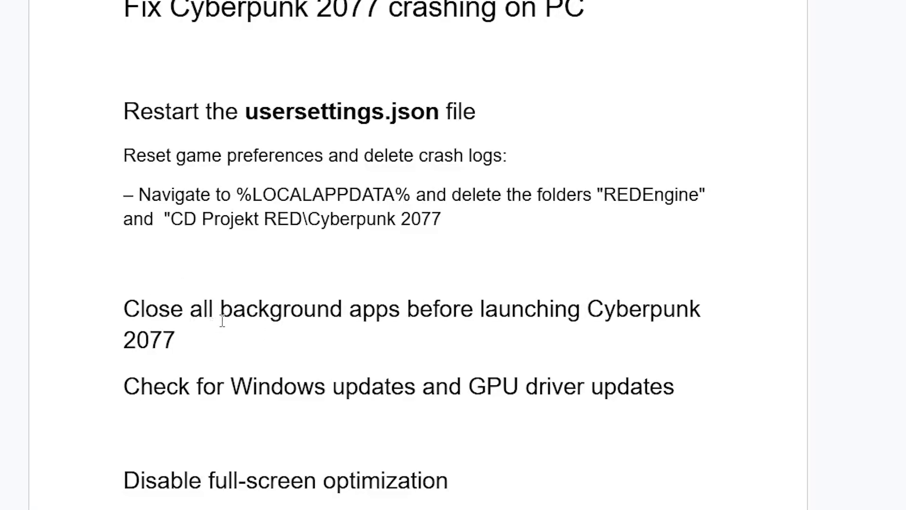
{"action": "mouse_move", "coordinate": [506, 309]}
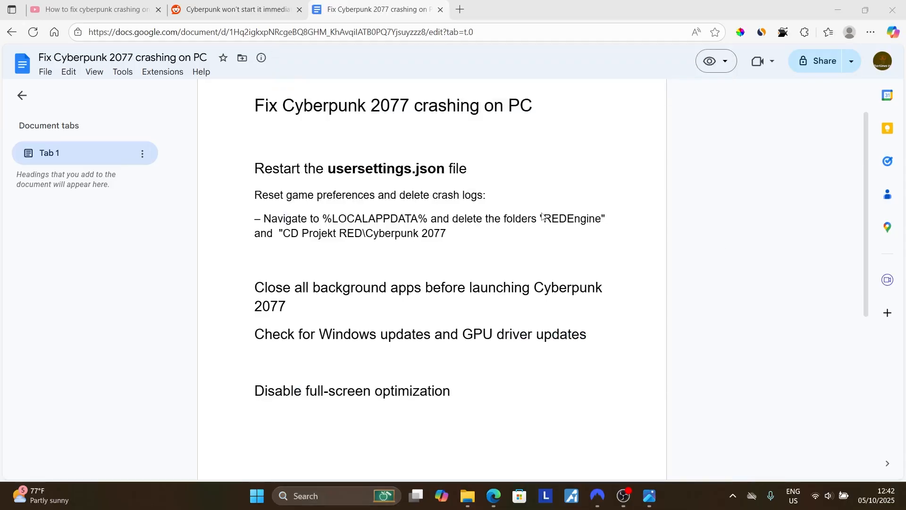
Review running apps and background processes in Task Manager, then close it.
{"action": "left_click", "coordinate": [668, 495]}
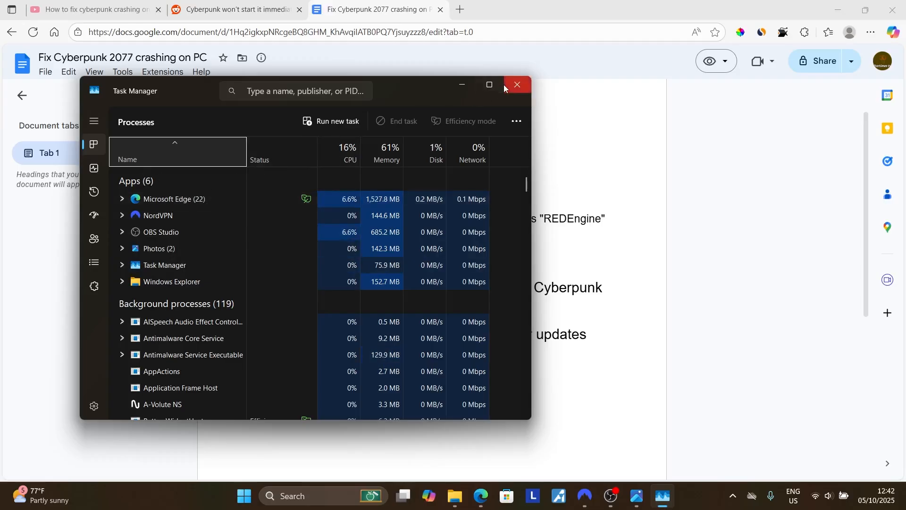
{"action": "left_click", "coordinate": [517, 85]}
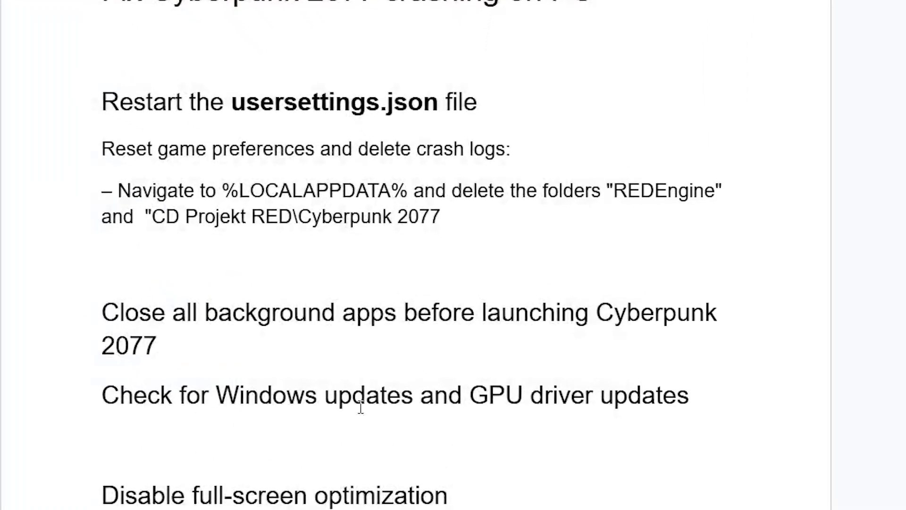
{"action": "mouse_move", "coordinate": [304, 433]}
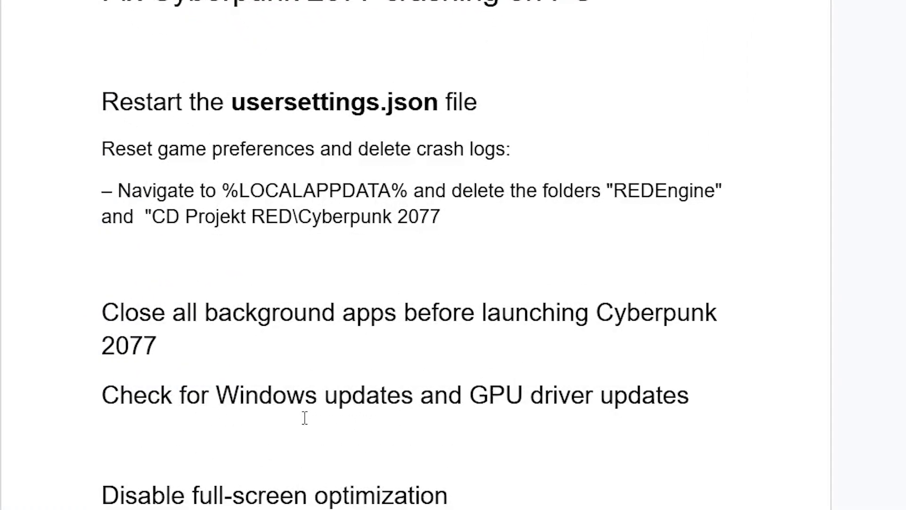
{"action": "mouse_move", "coordinate": [340, 427]}
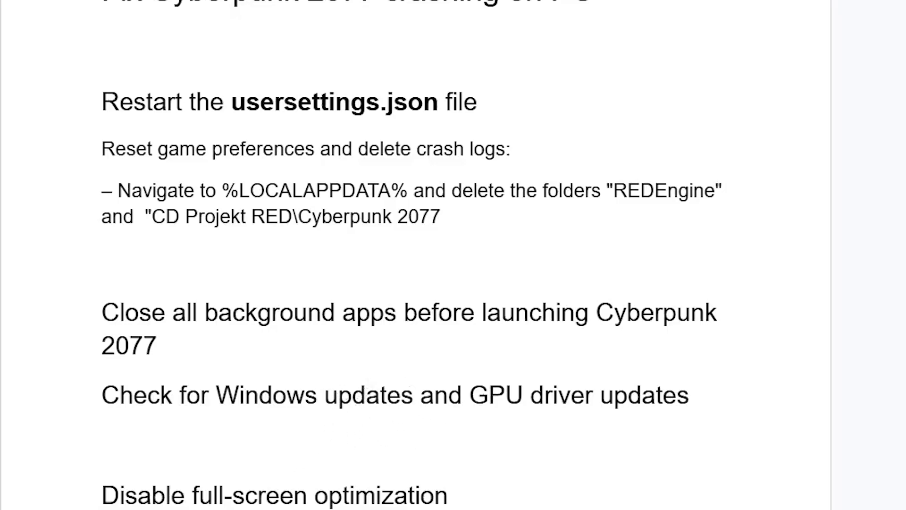
{"action": "left_click", "coordinate": [317, 496]}
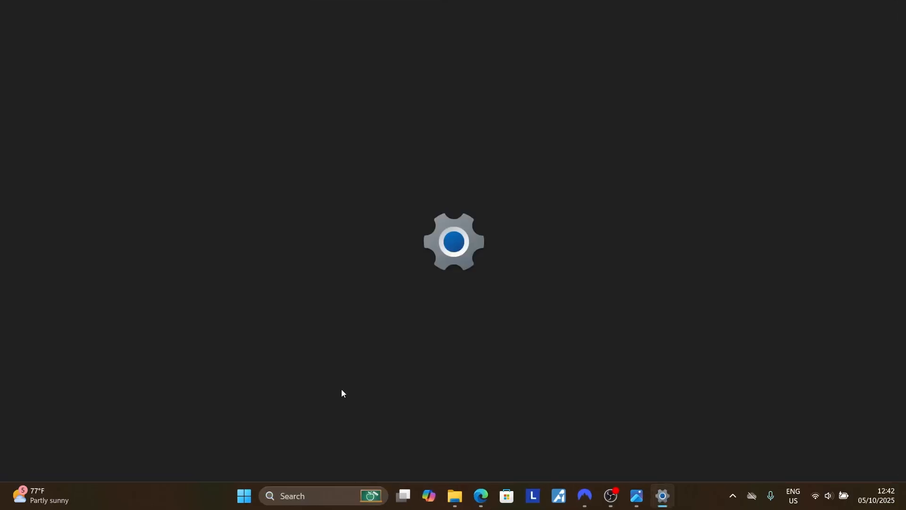
Check Windows Update and confirm the PC reports 'You're up to date'.
{"action": "left_click", "coordinate": [663, 495]}
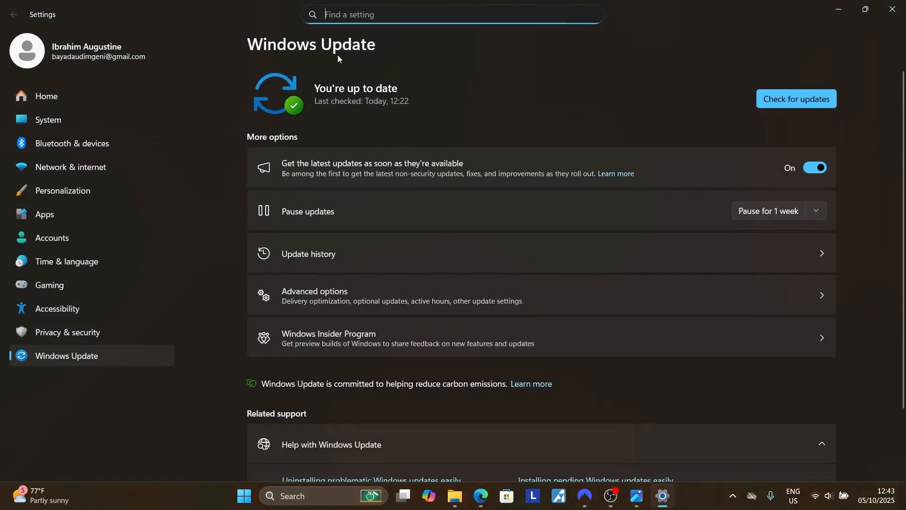
{"action": "mouse_move", "coordinate": [788, 112]}
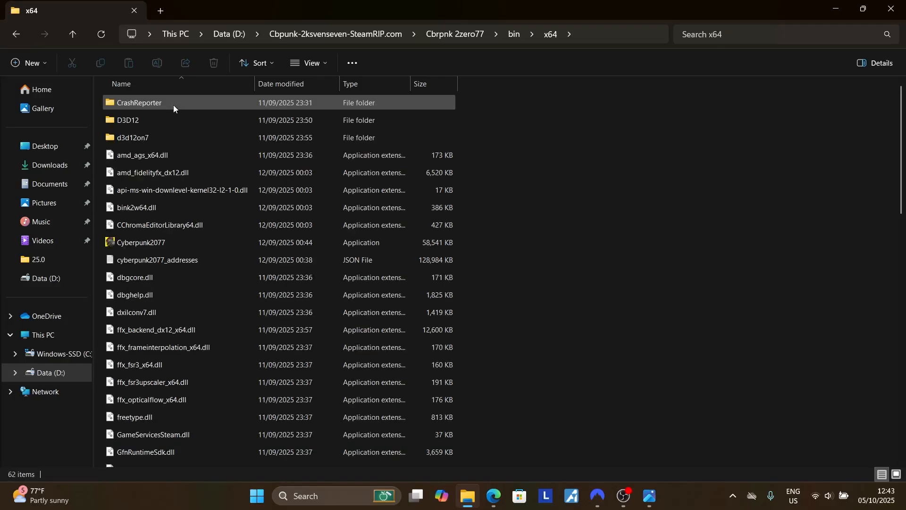
Tick Disable fullscreen optimizations in Cyberpunk2077's Compatibility properties and apply it.
{"action": "right_click", "coordinate": [141, 243]}
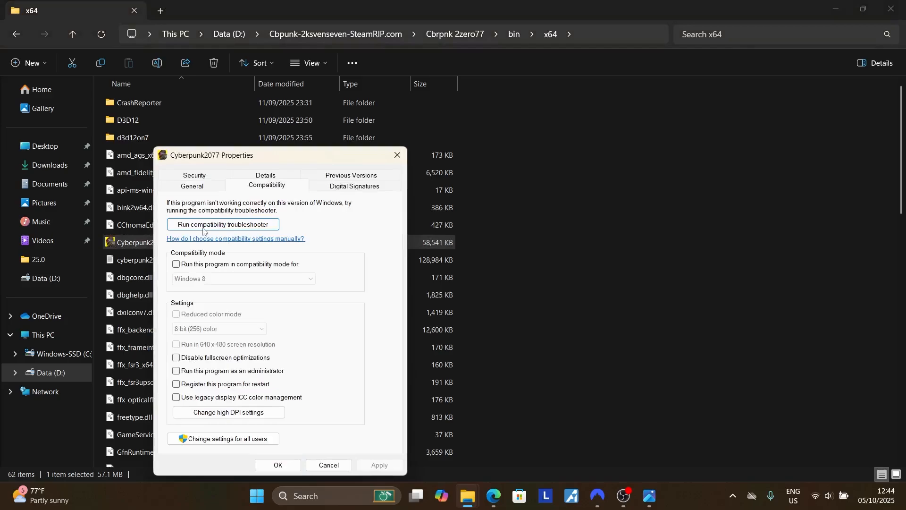
{"action": "left_click", "coordinate": [176, 357]}
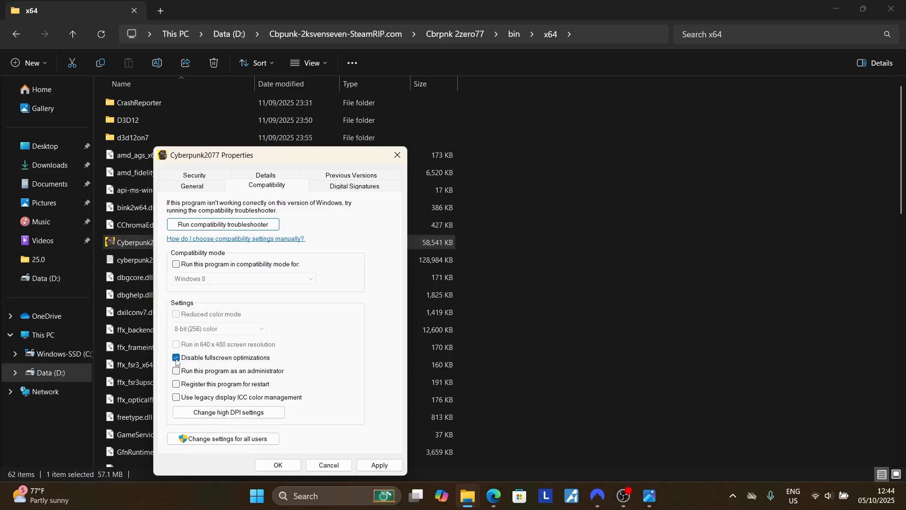
{"action": "left_click", "coordinate": [176, 357]}
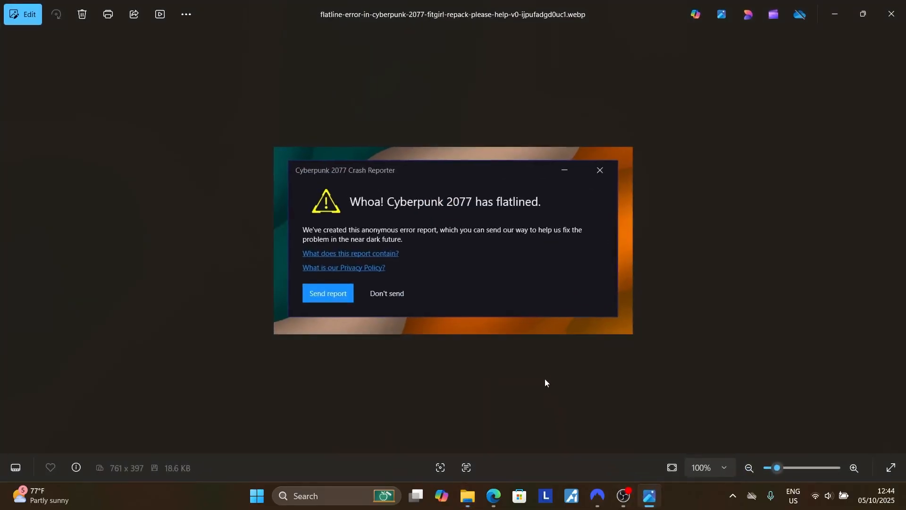
{"action": "mouse_move", "coordinate": [420, 258]}
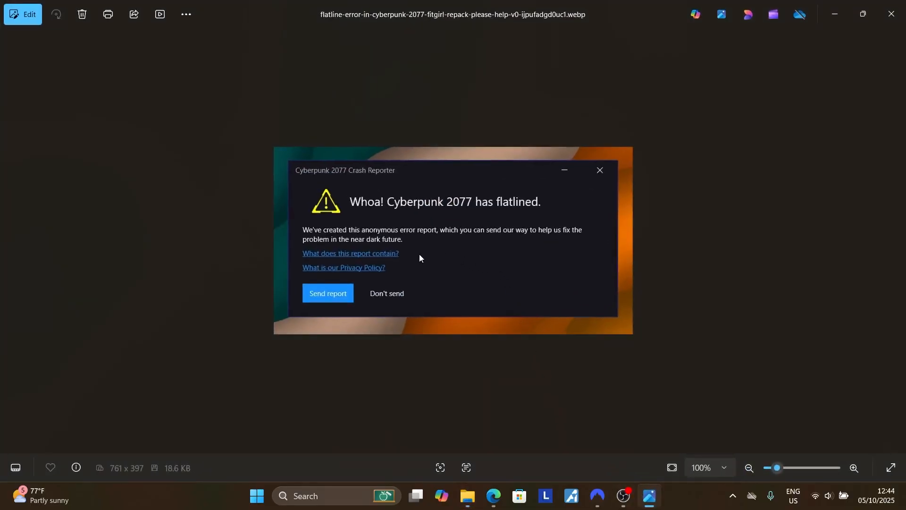